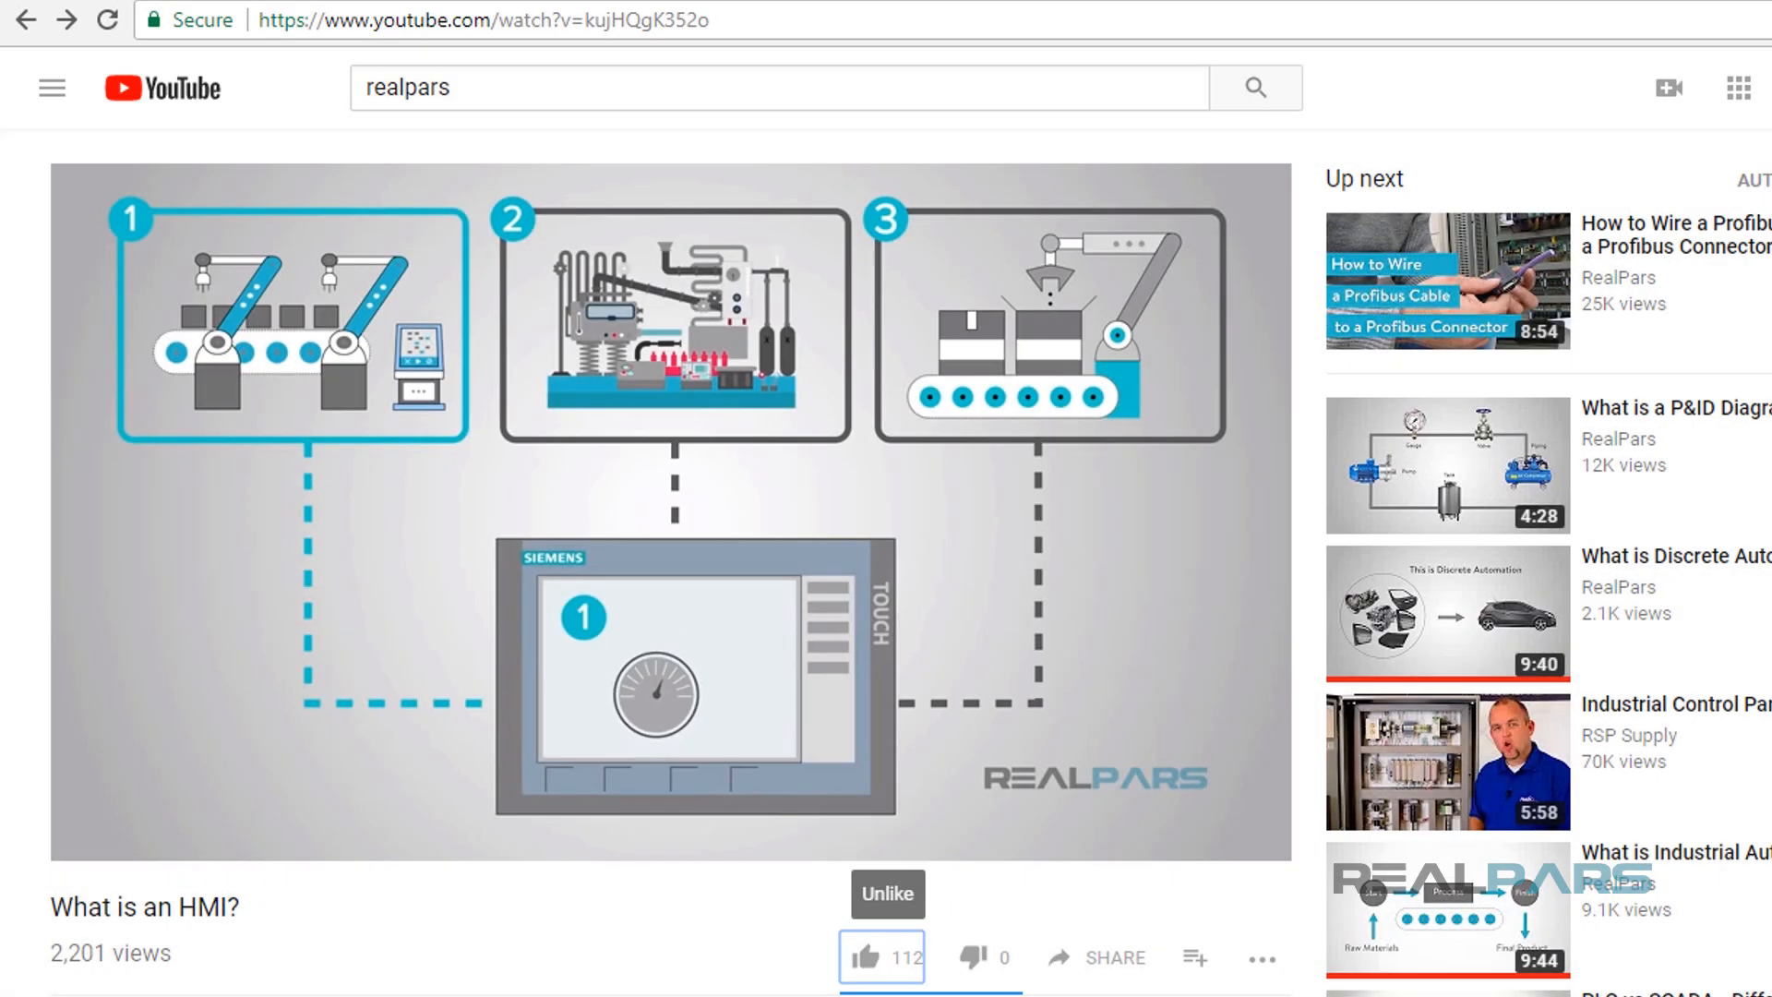
# - Like the 'What is an HMI?' video and subscribe to the RealPars channel
pyautogui.scroll(-3)
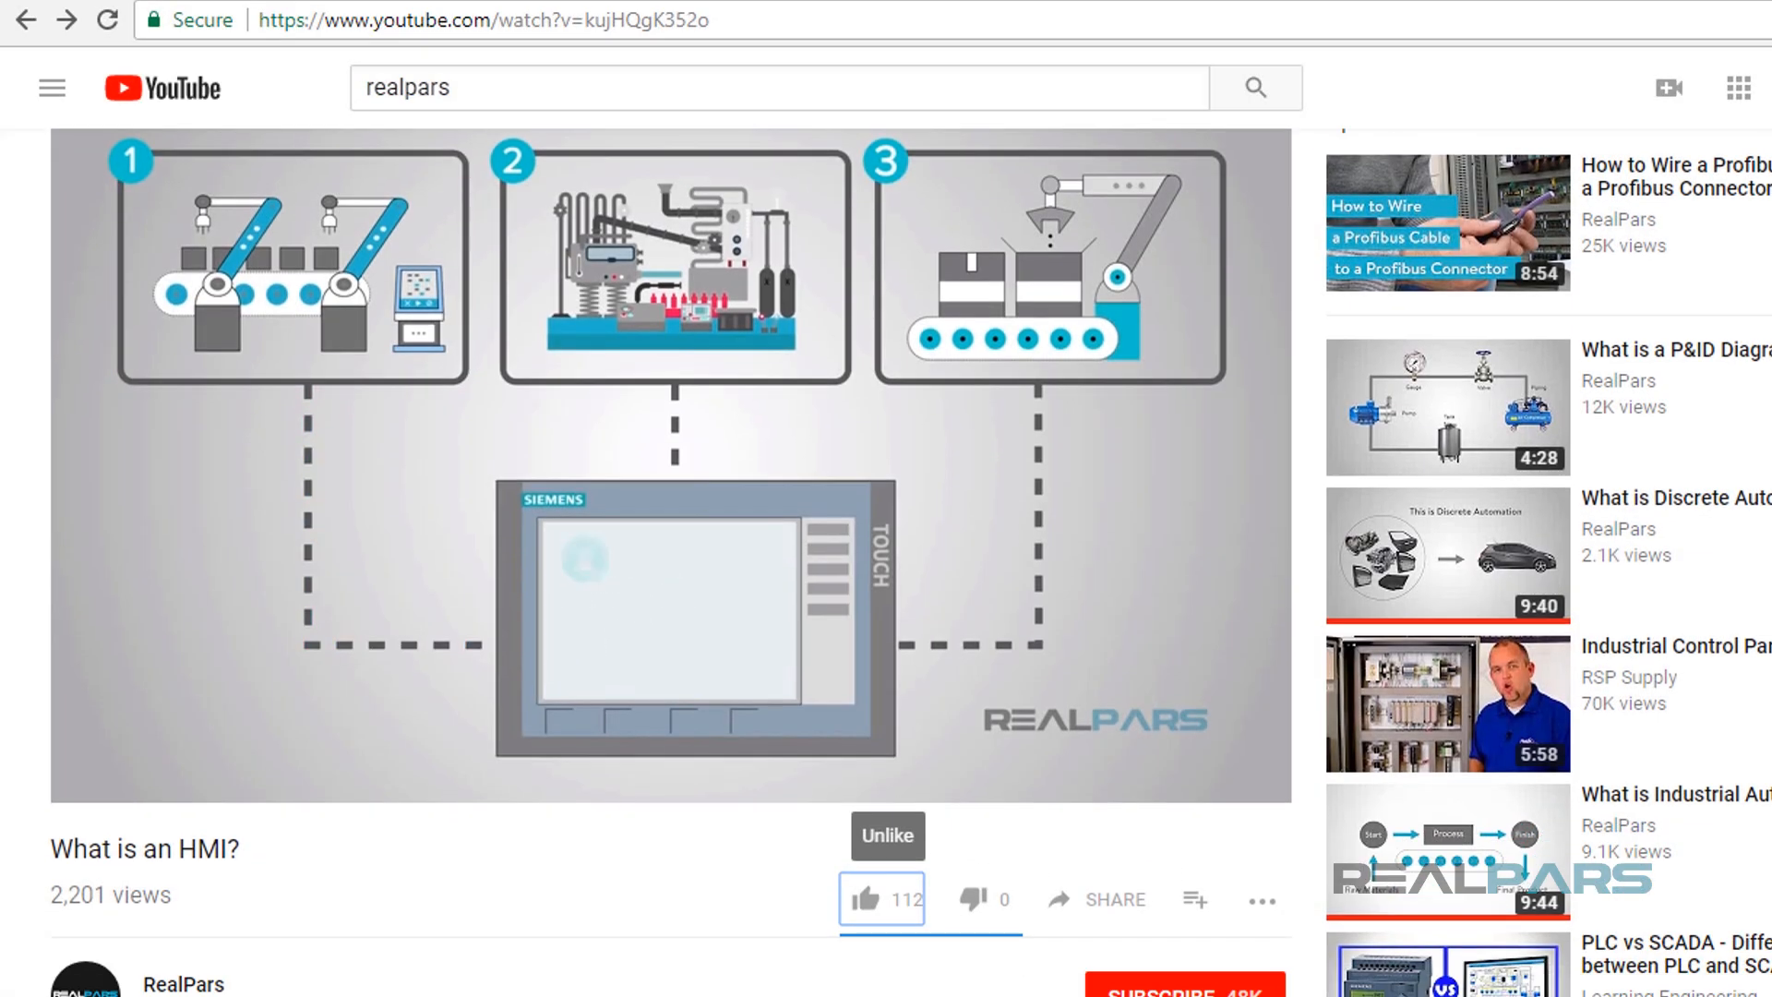
pyautogui.scroll(-3)
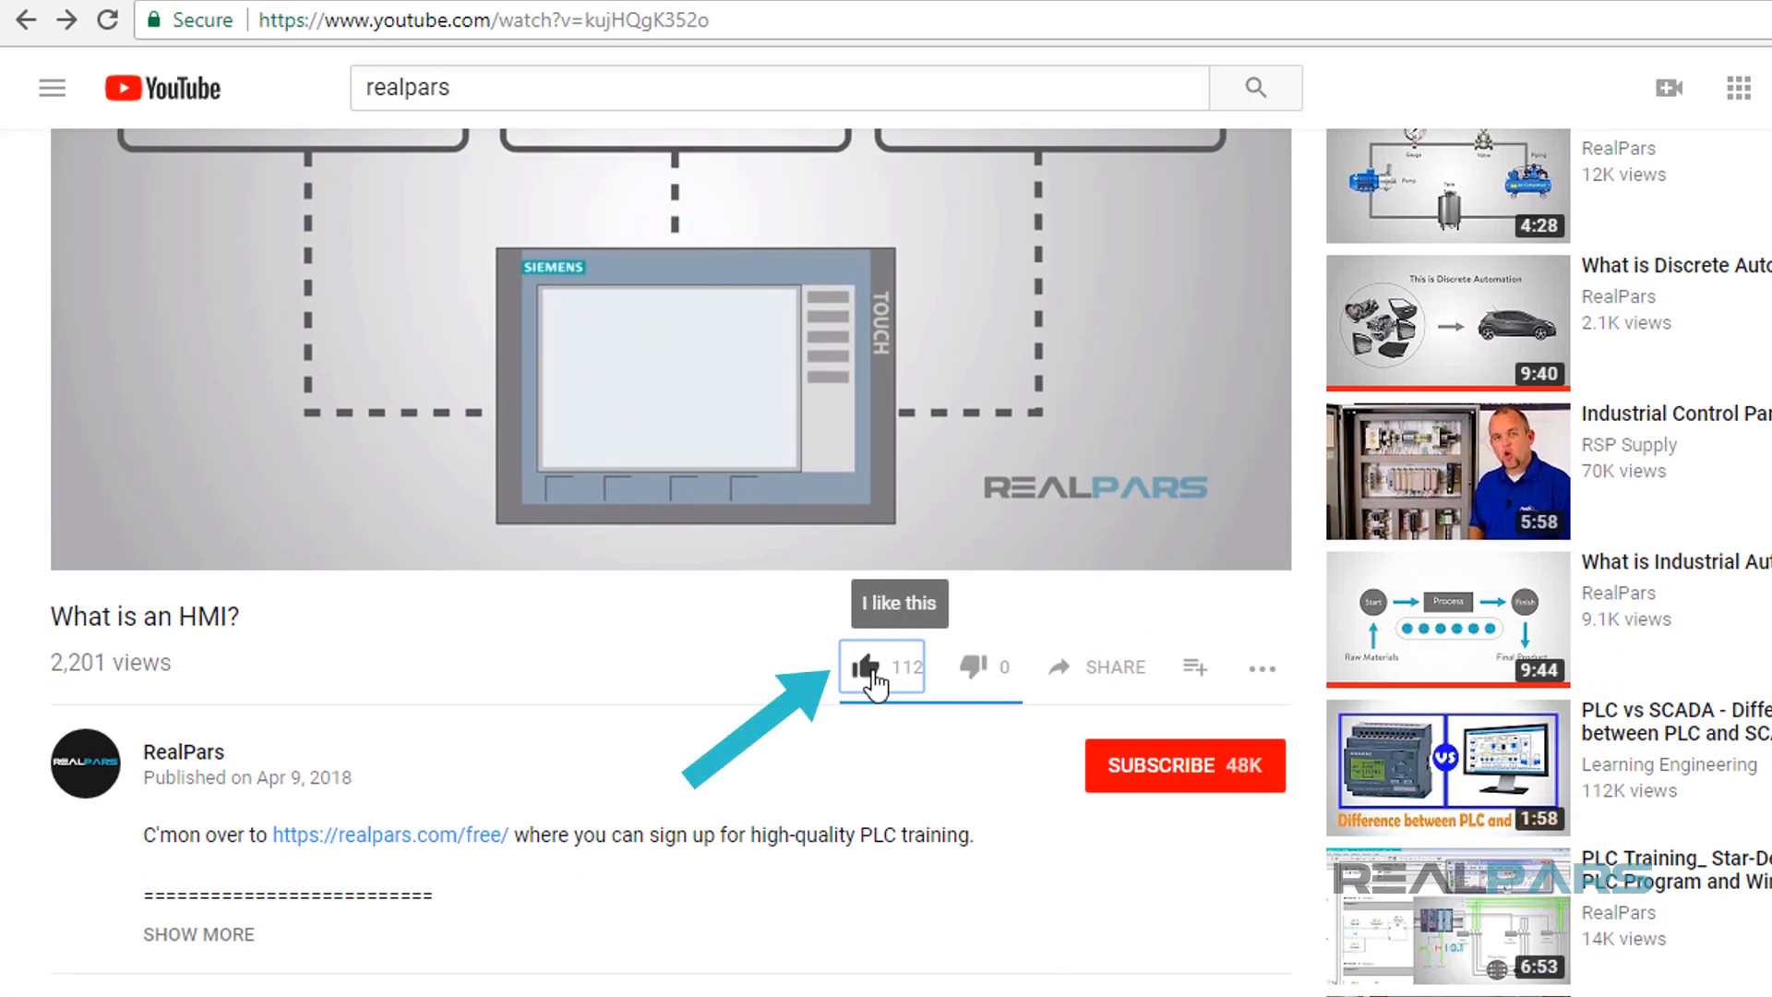
pyautogui.click(866, 667)
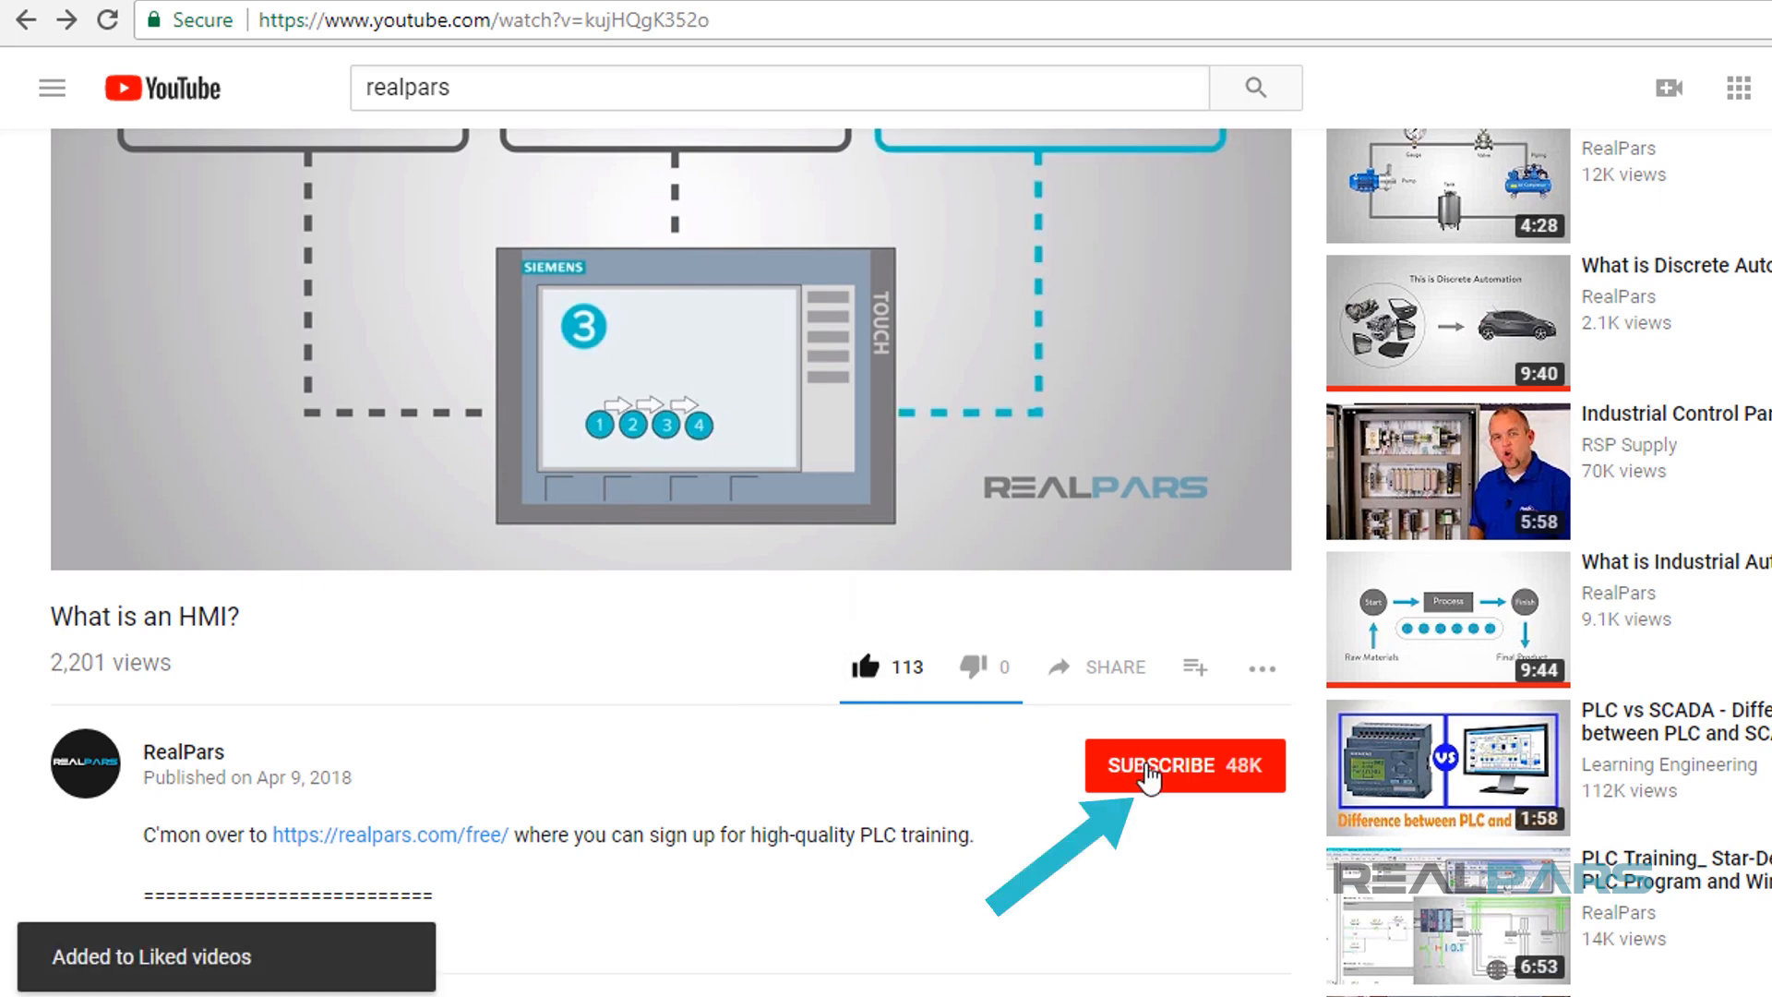
pyautogui.click(1182, 765)
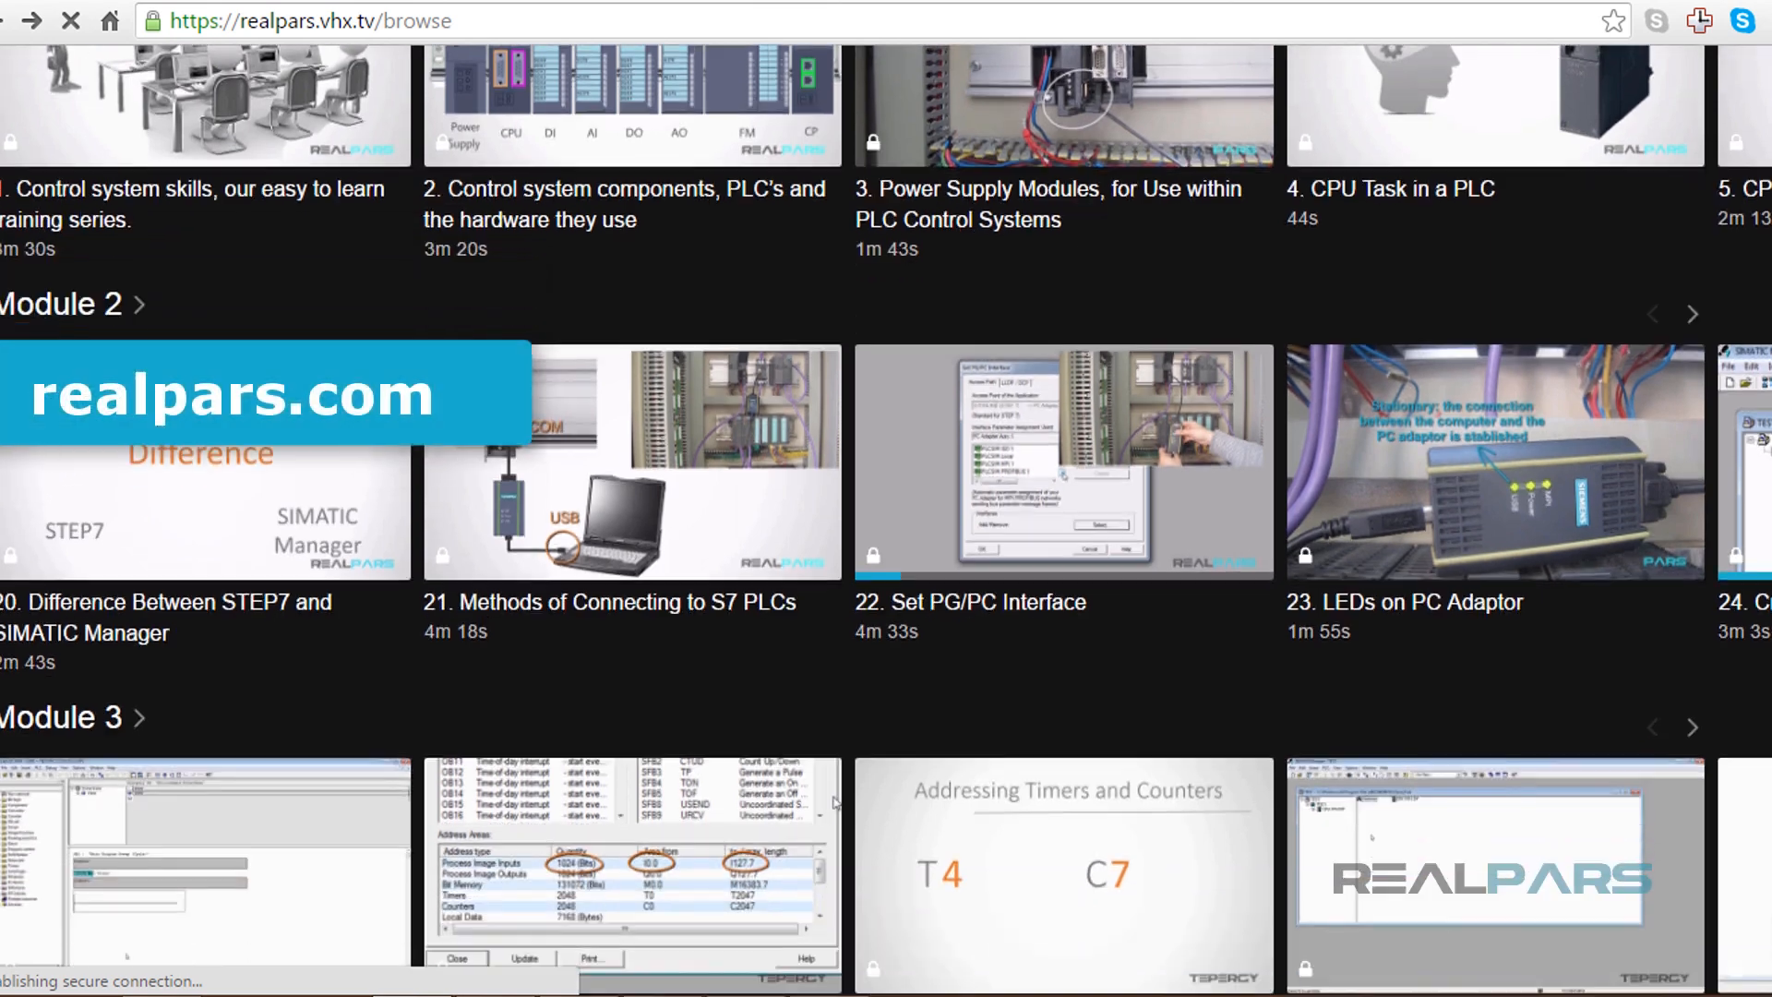
# - Scroll the catalog to Modules 9 and 10 and open lesson 146's video page
pyautogui.scroll(-3)
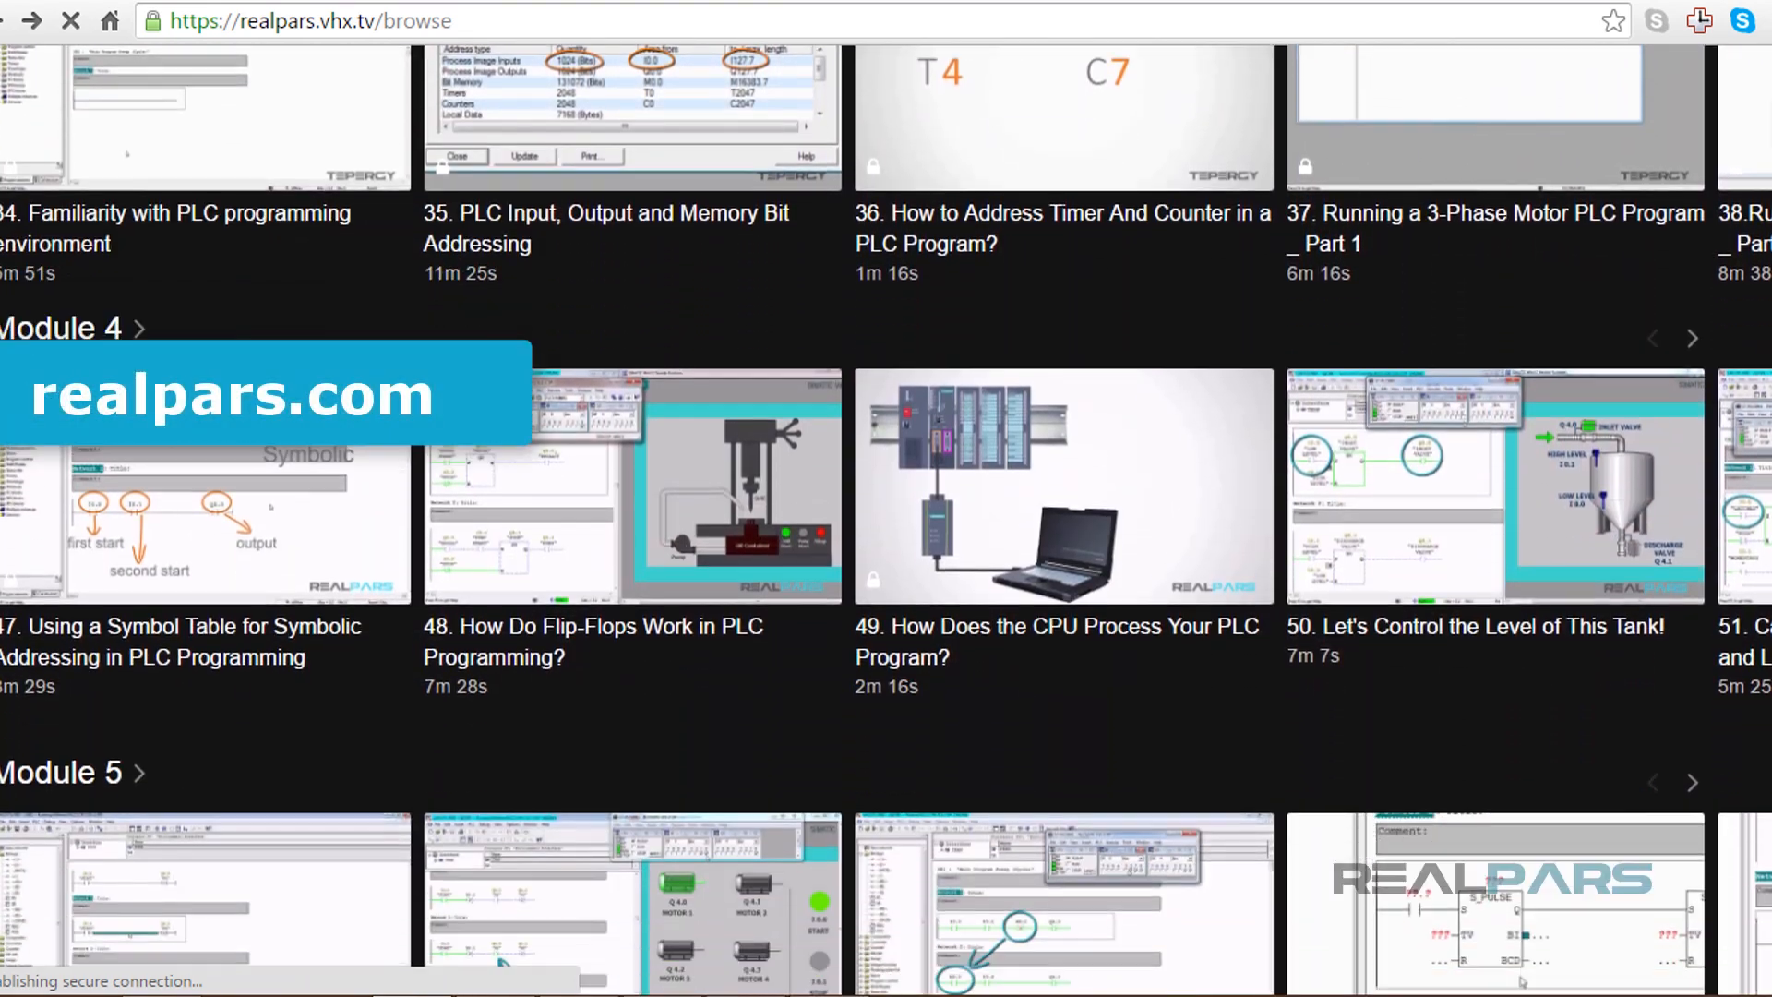
pyautogui.scroll(-3)
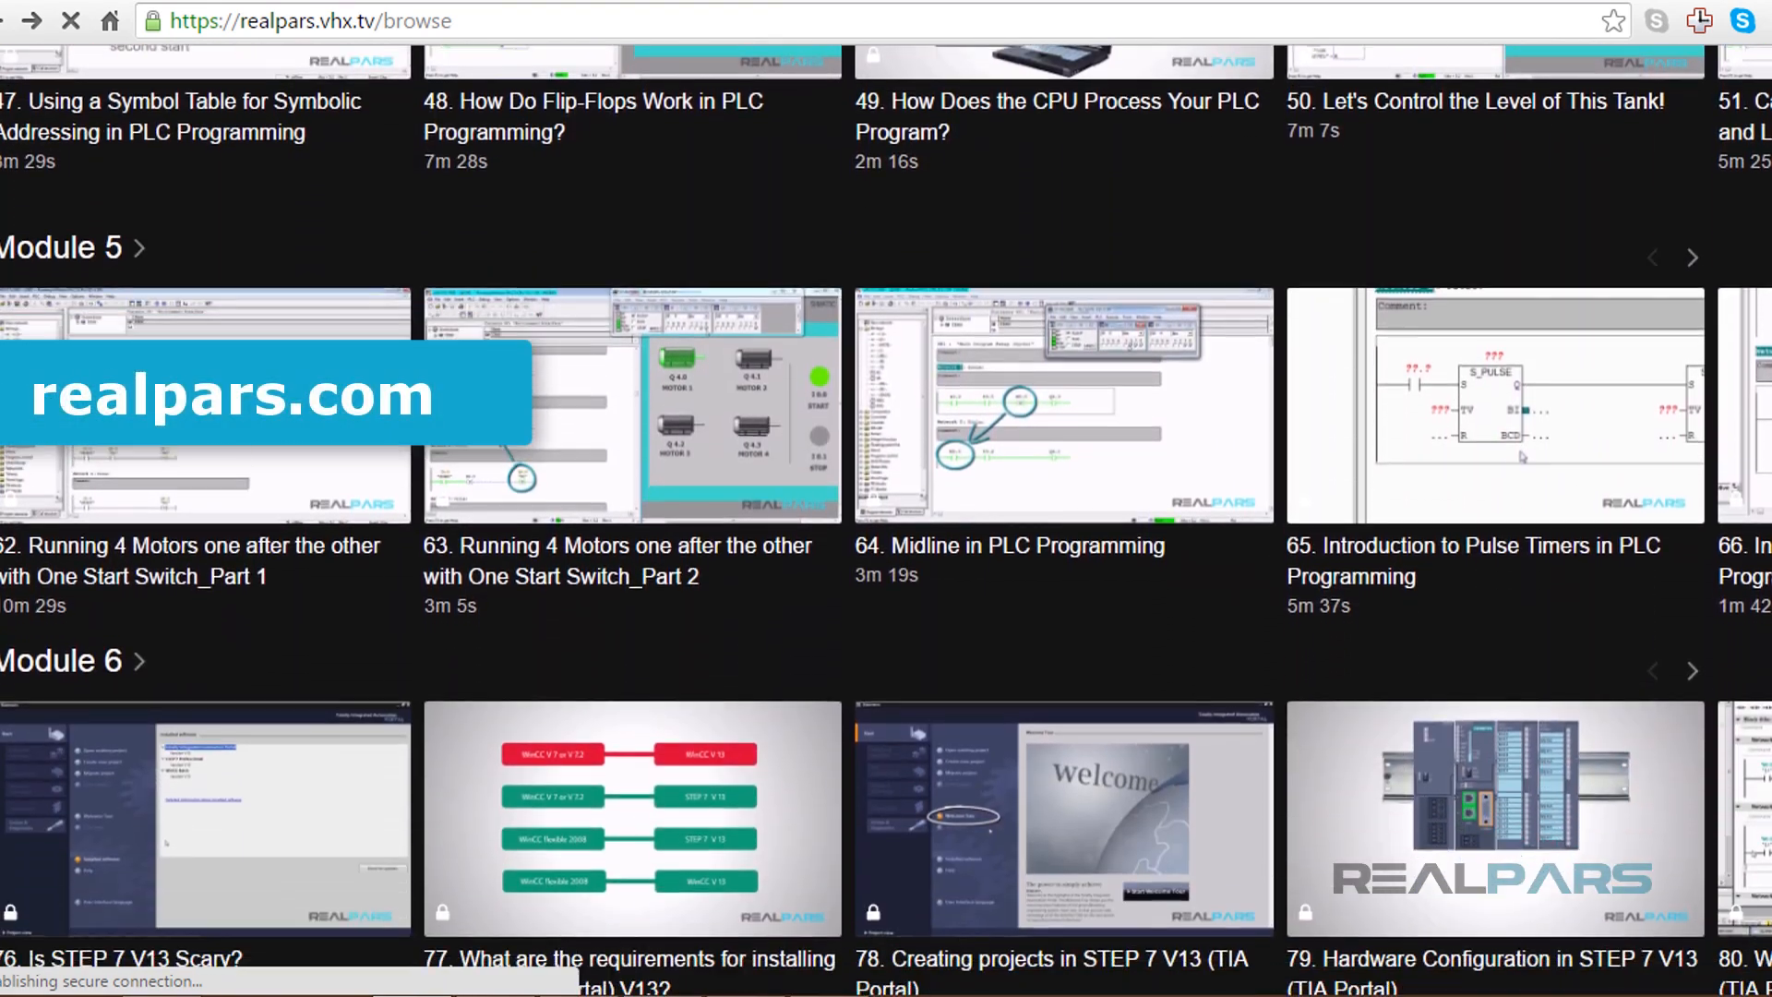
pyautogui.scroll(-3)
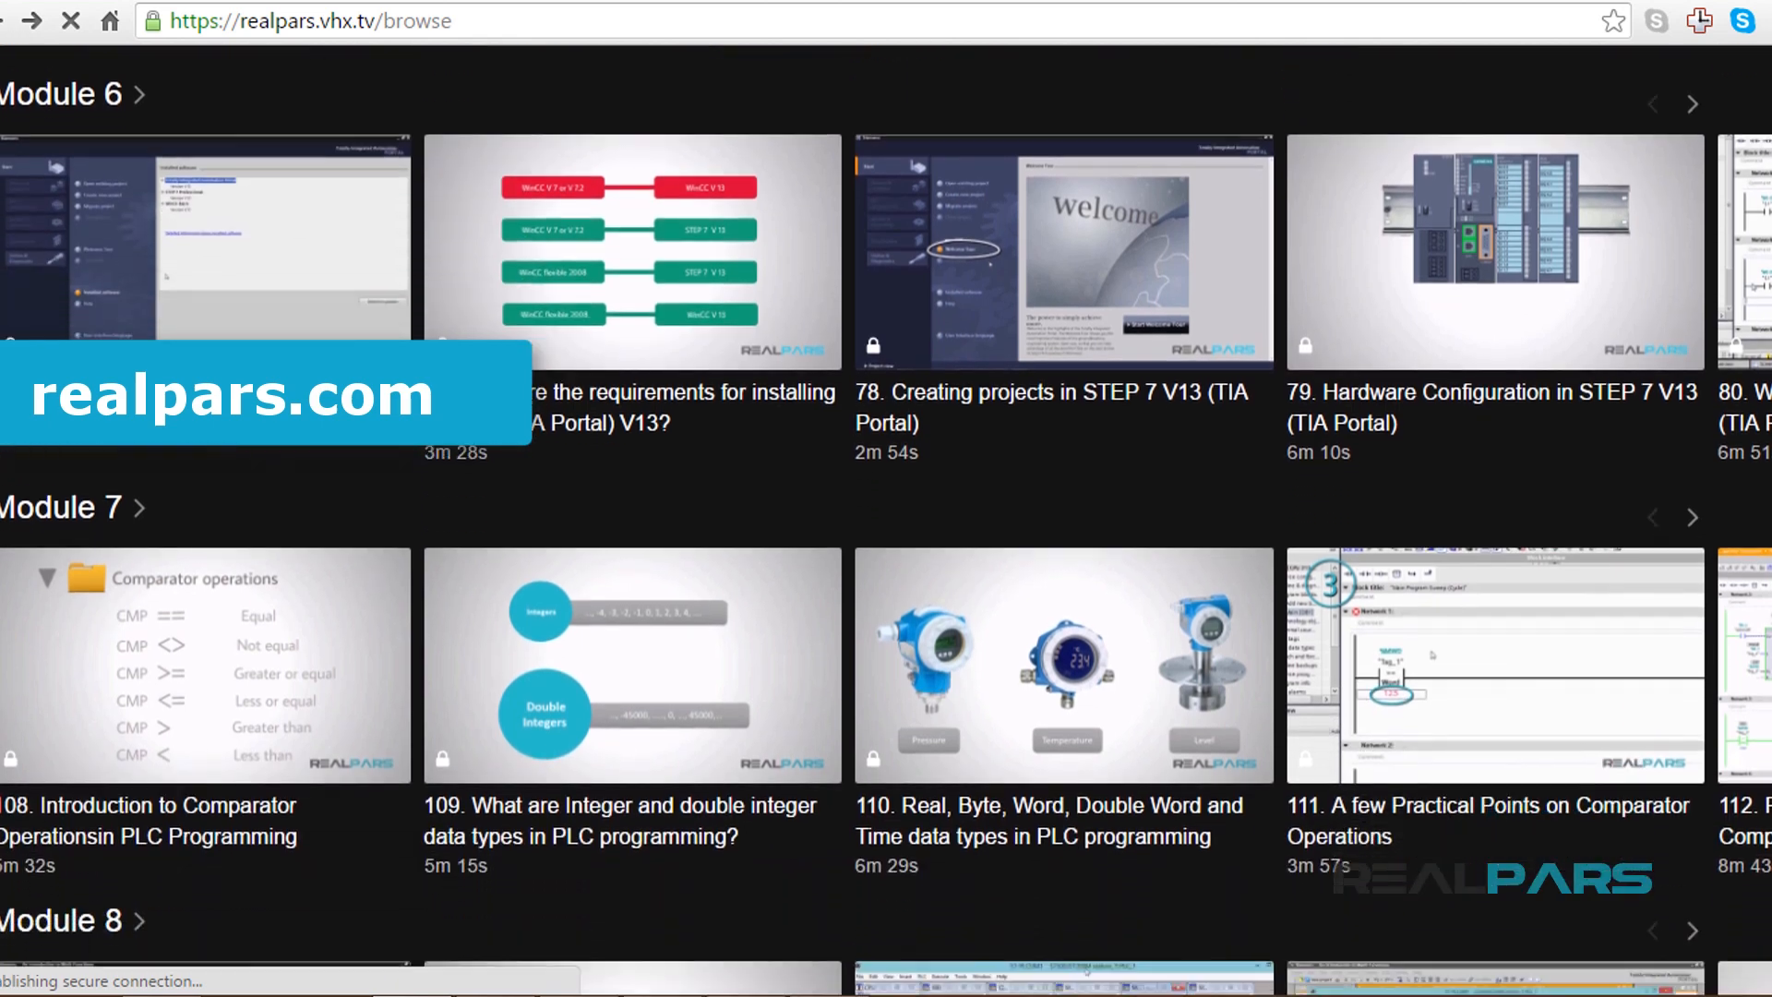
pyautogui.scroll(-3)
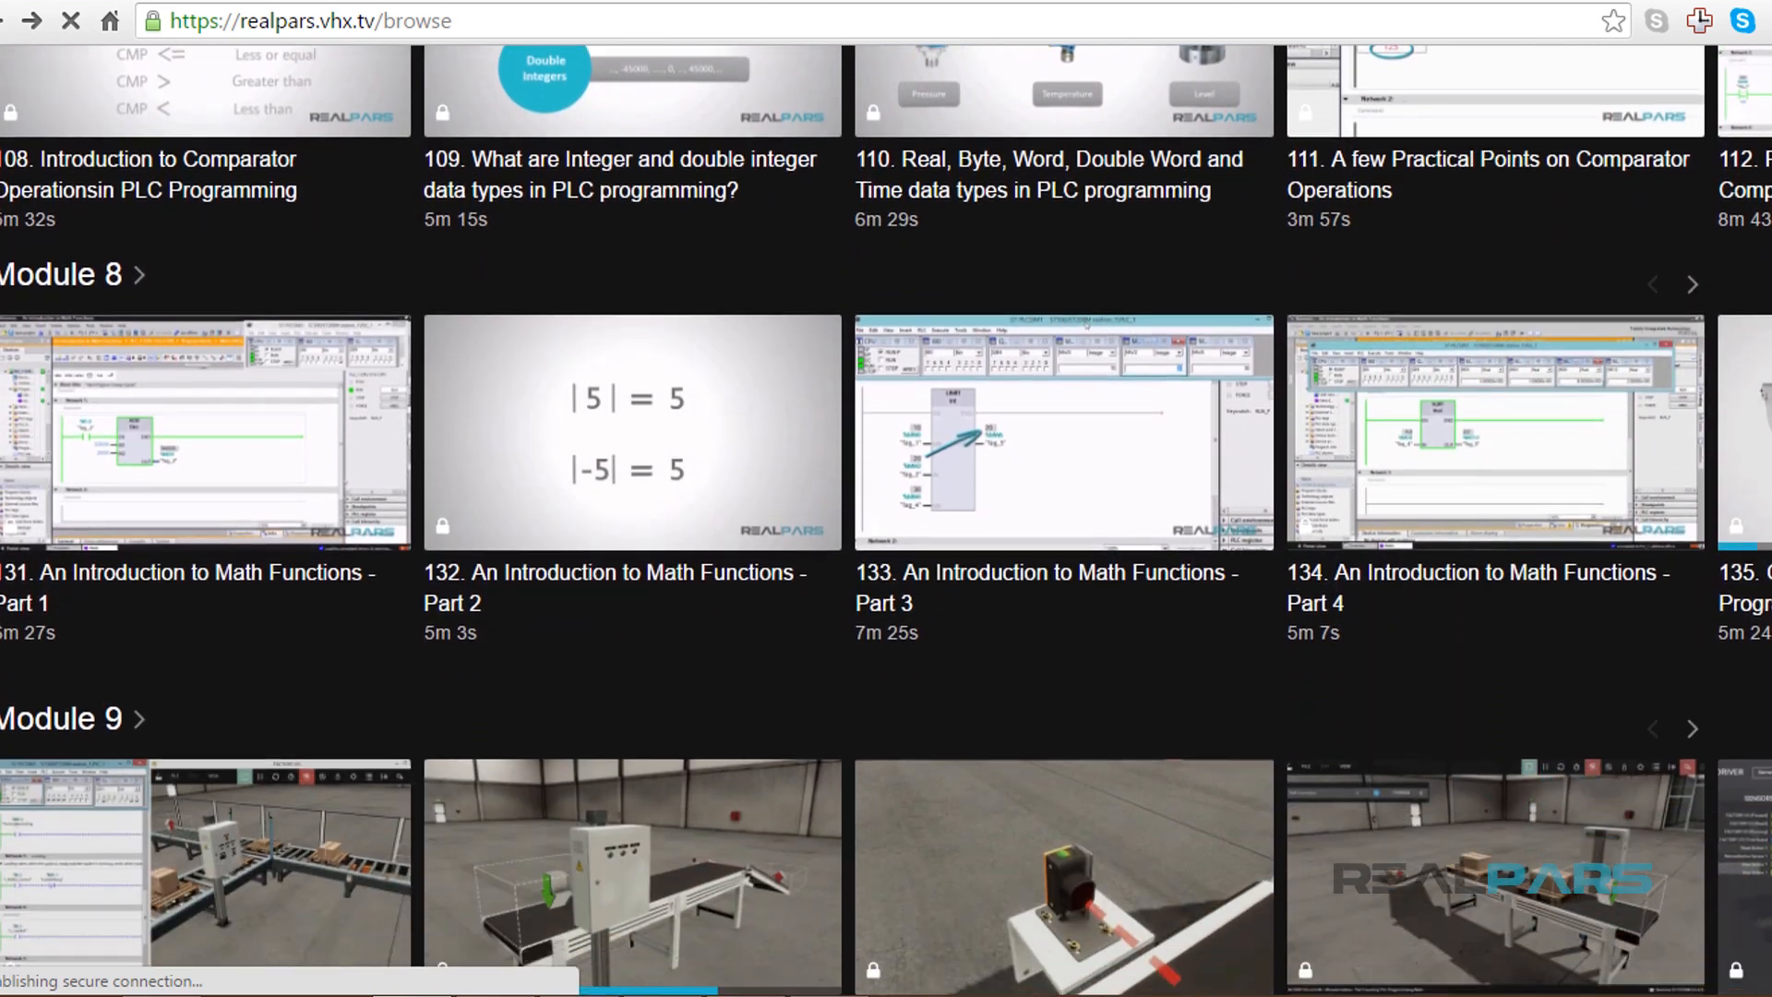
pyautogui.scroll(-3)
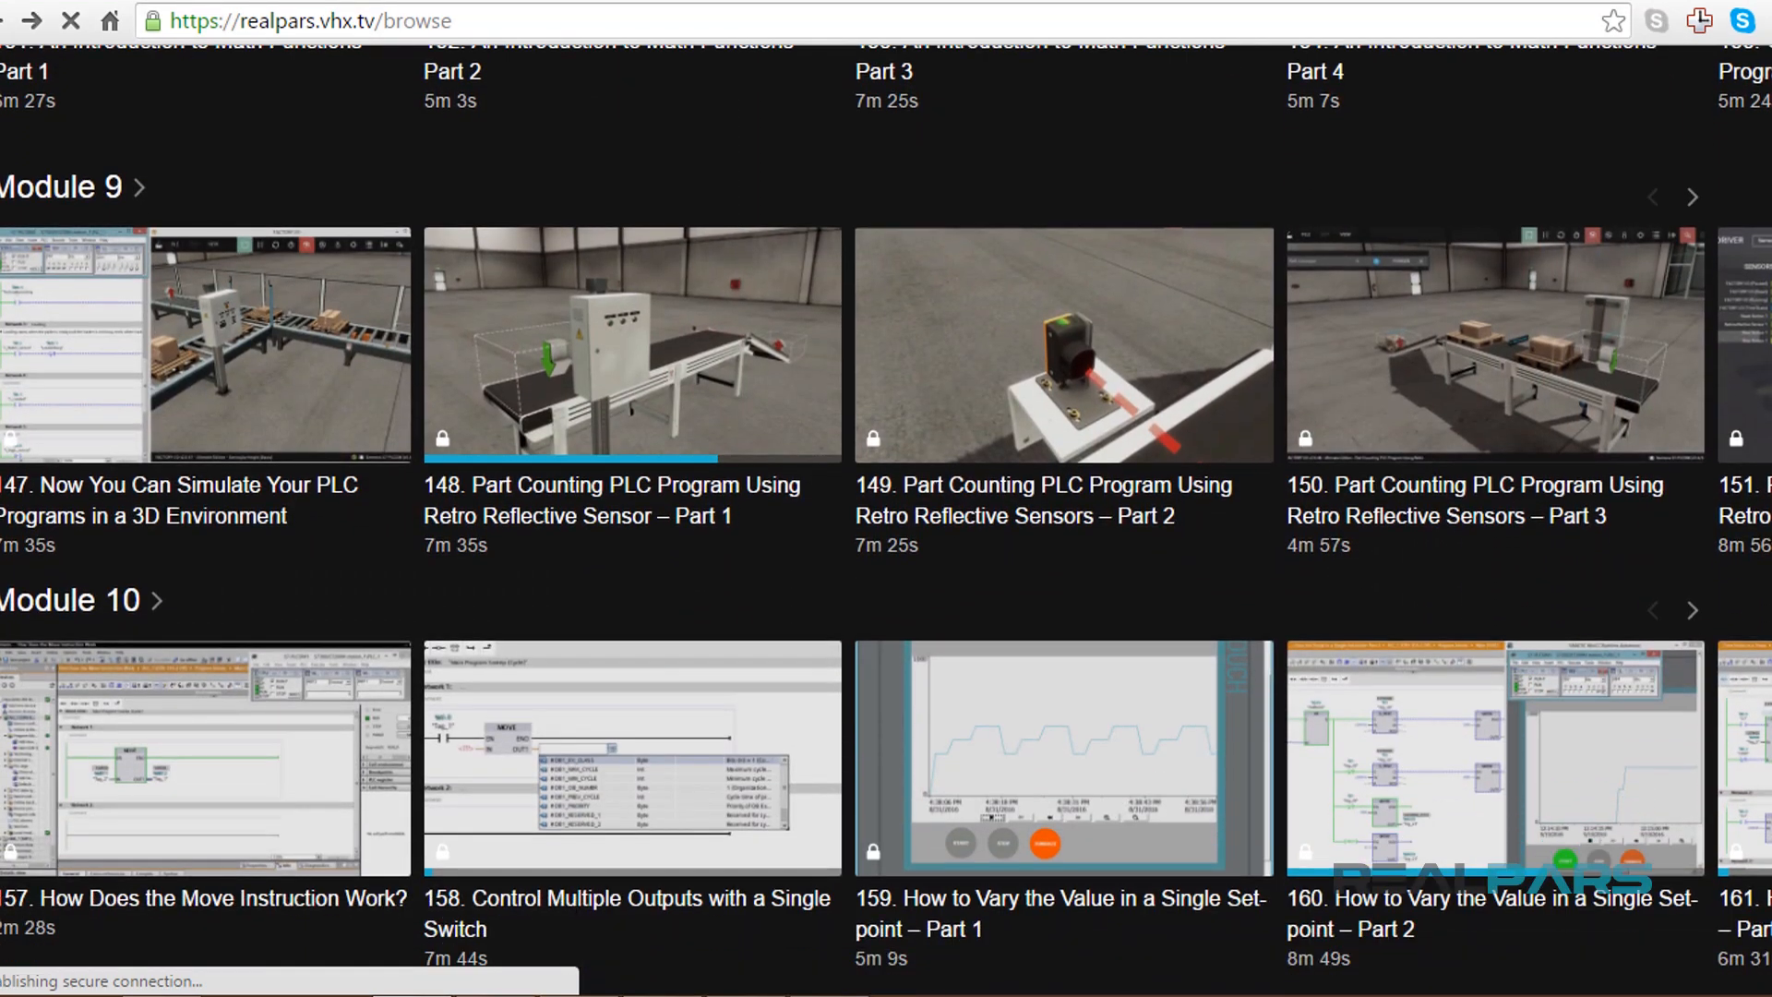
pyautogui.moveTo(1519, 779)
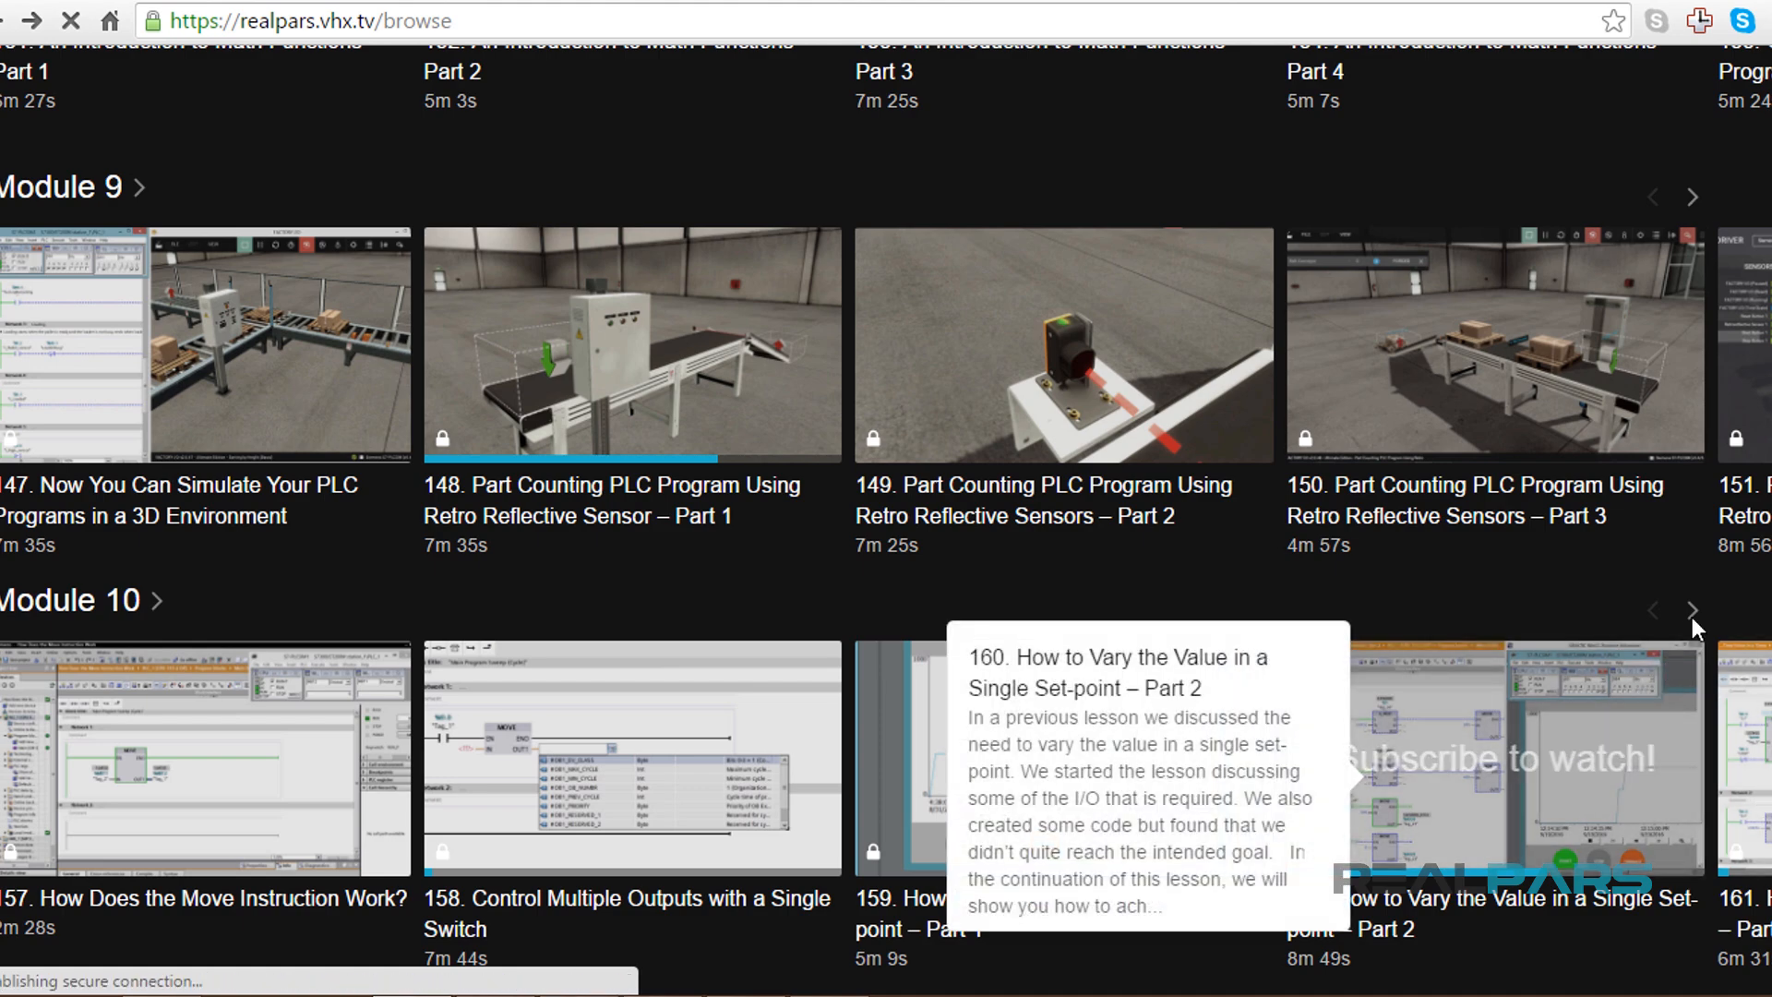
pyautogui.click(1693, 610)
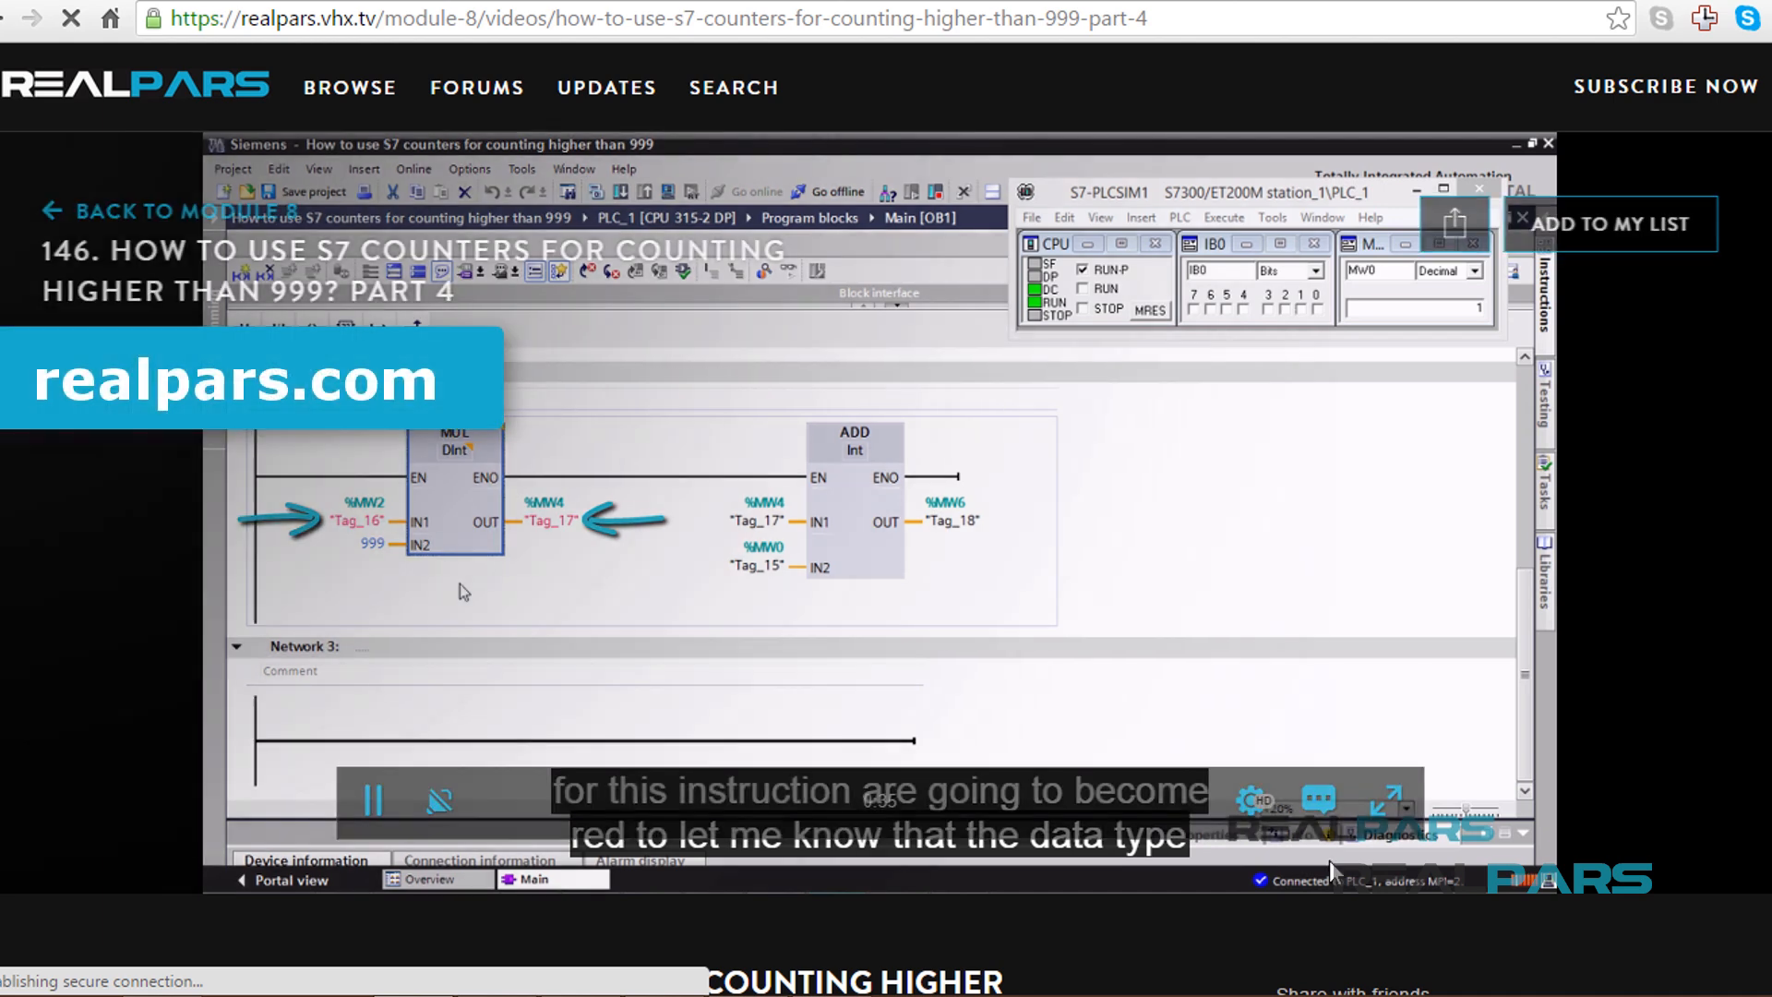
# - Check the player's quality choices, then reveal the Part 4 description and 'Up next in Module 8' list
pyautogui.click(1252, 799)
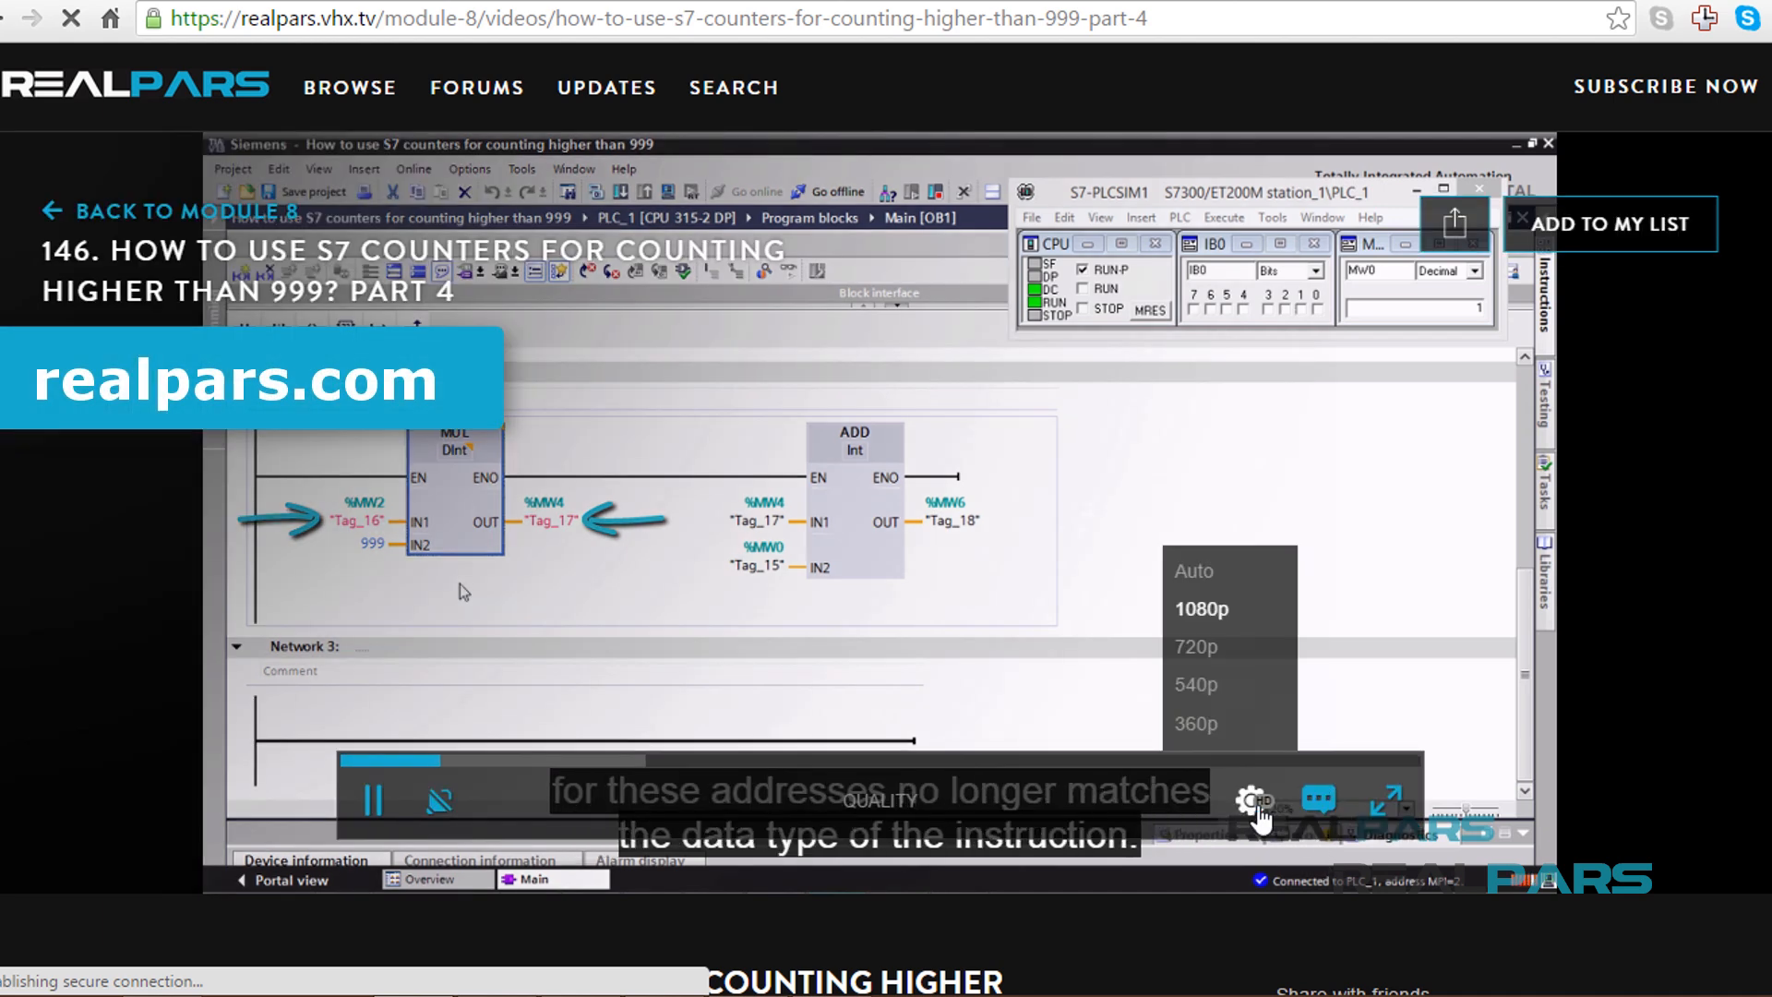
pyautogui.click(1319, 799)
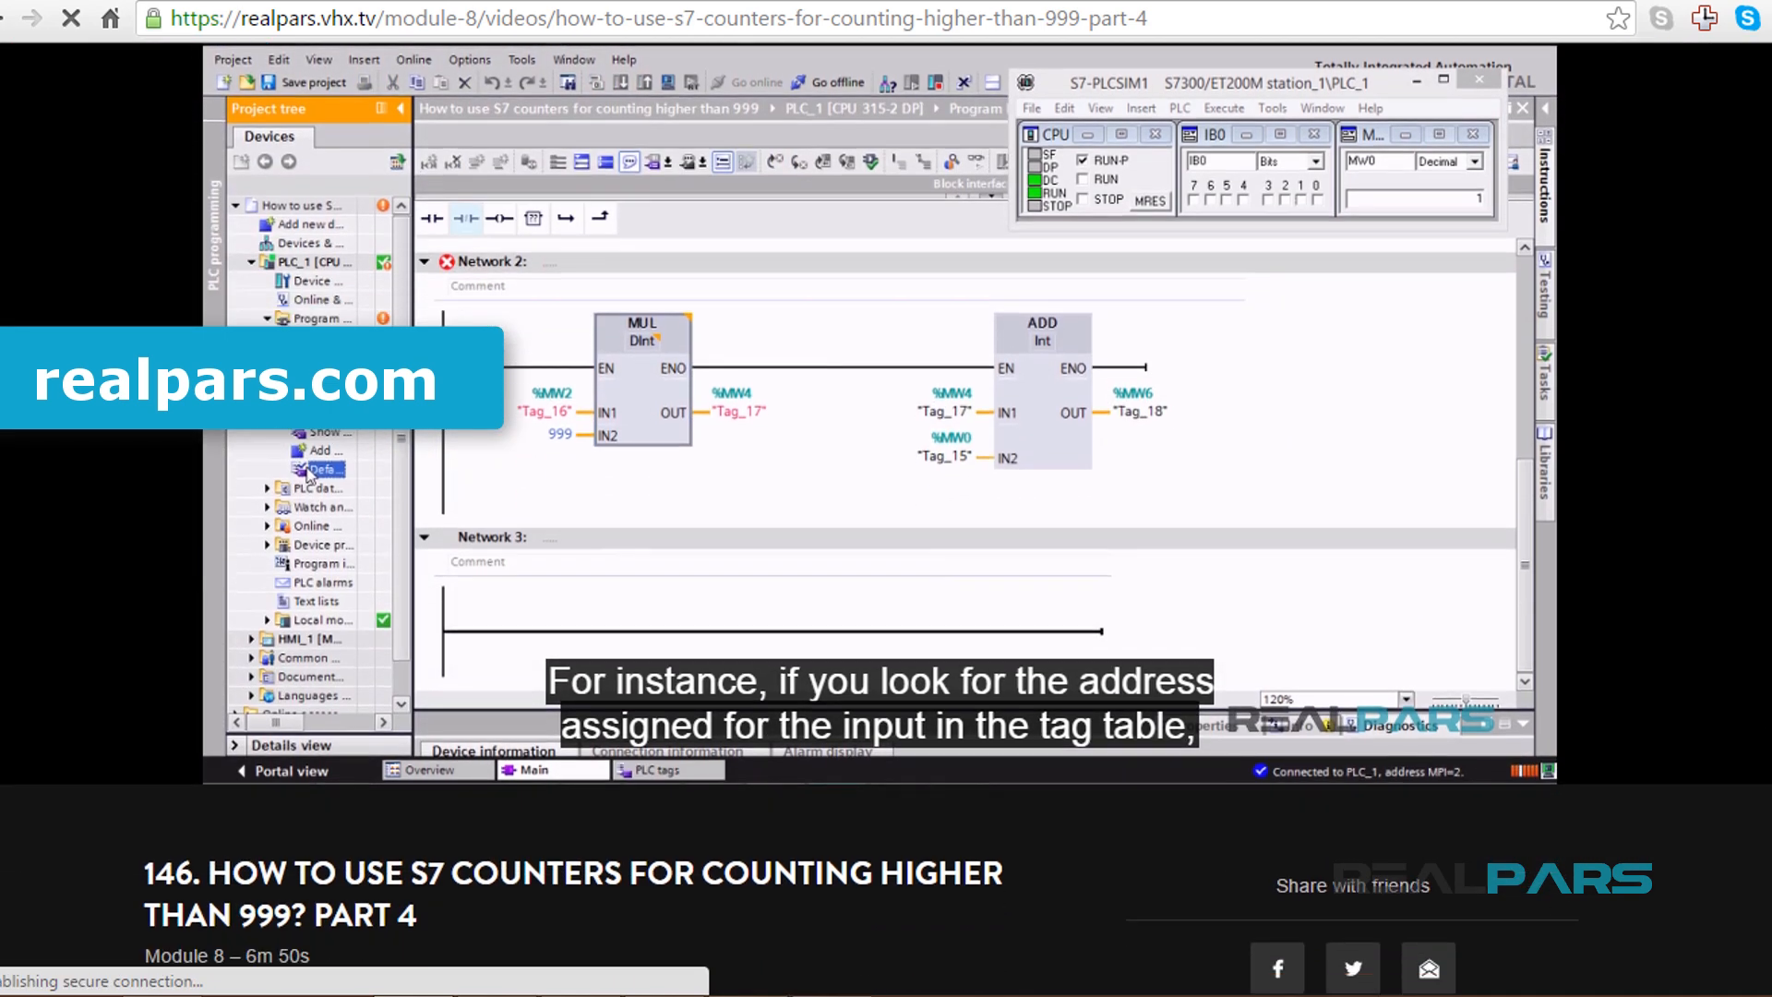
pyautogui.scroll(-3)
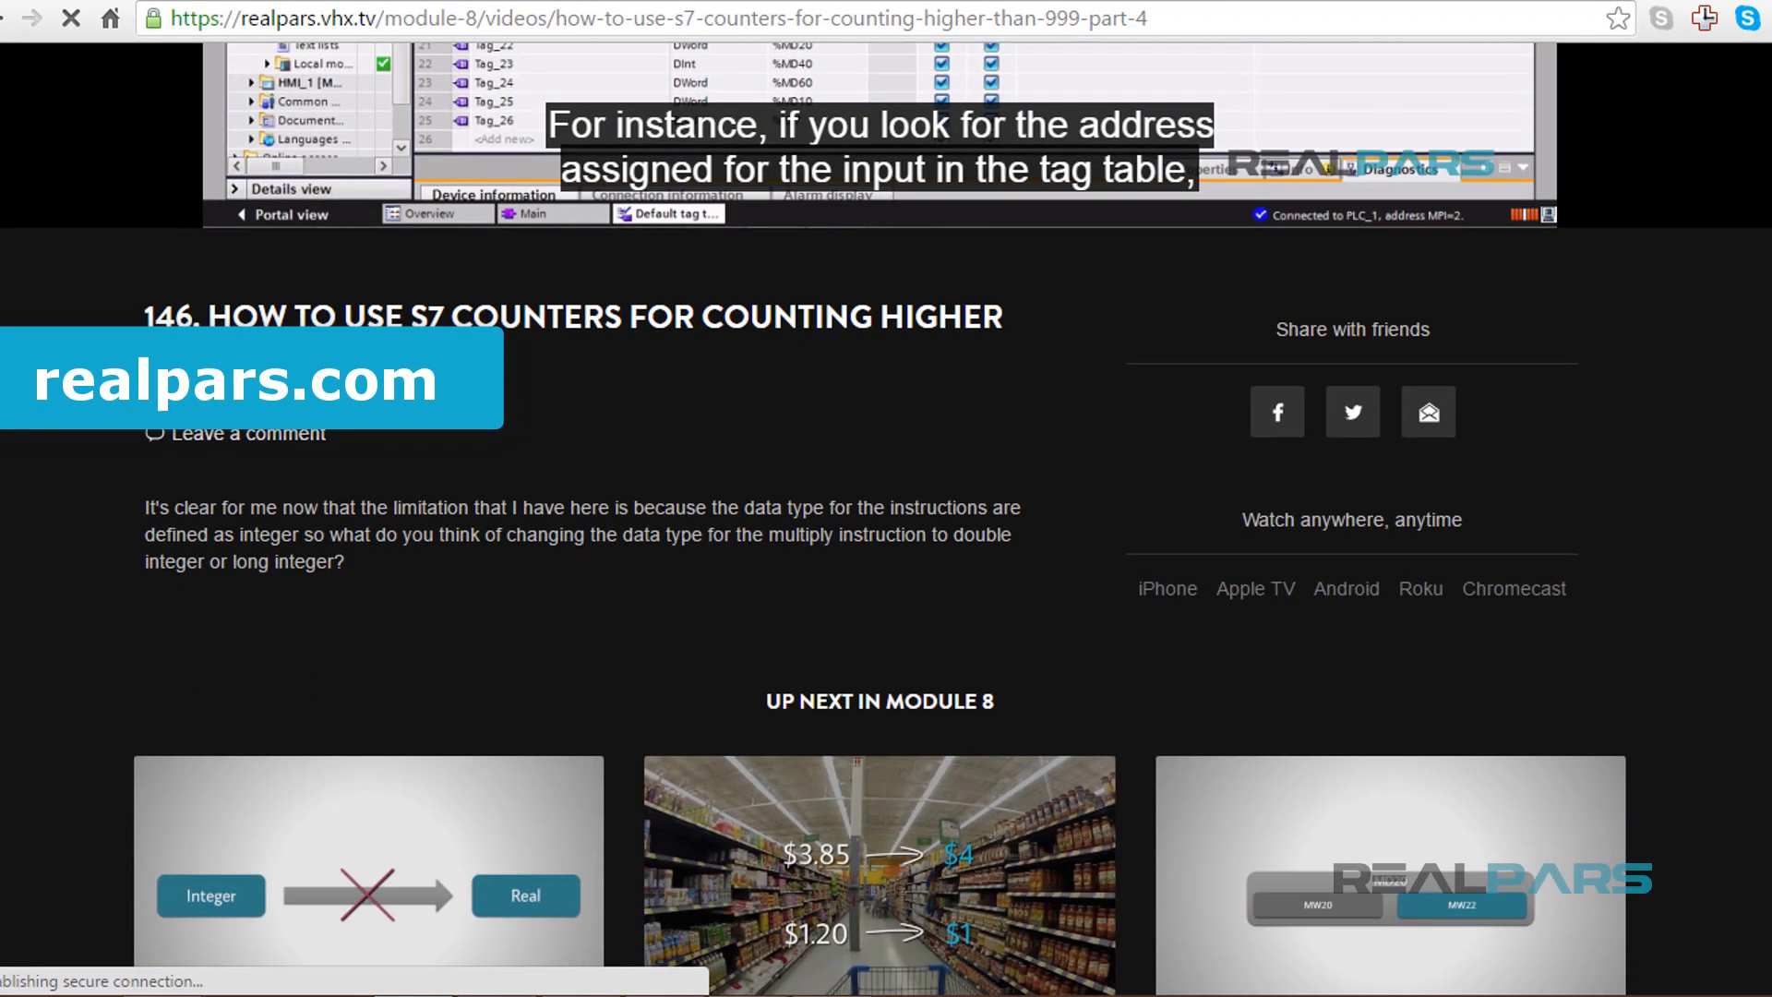